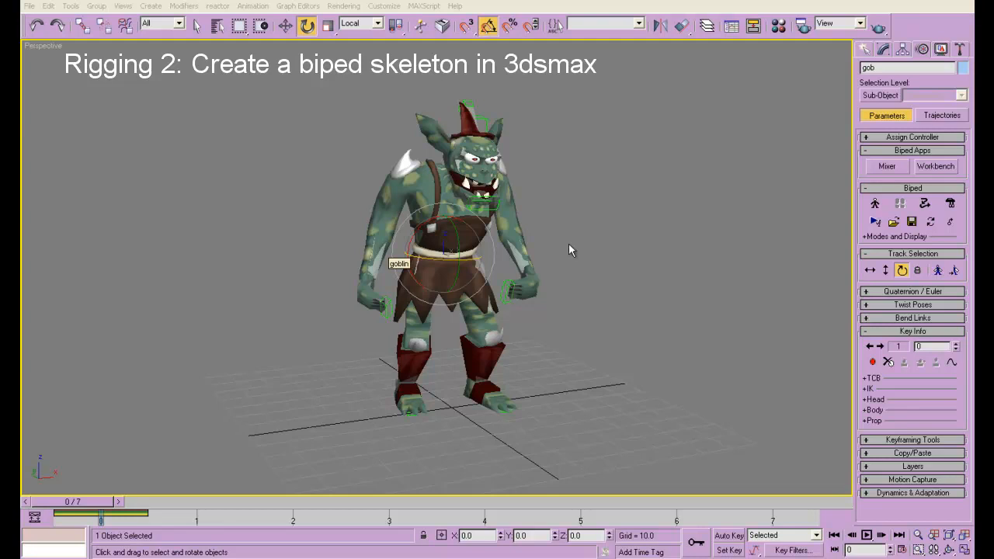
Step: Select all the old gob bone objects from the scene list and delete them, leaving the goblin mesh alone
left_click(941, 48)
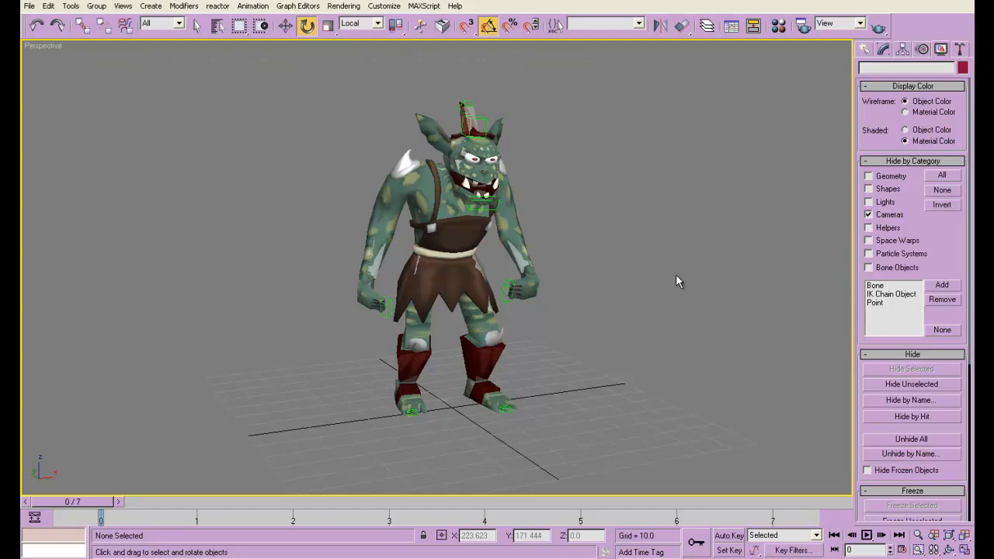
key("h")
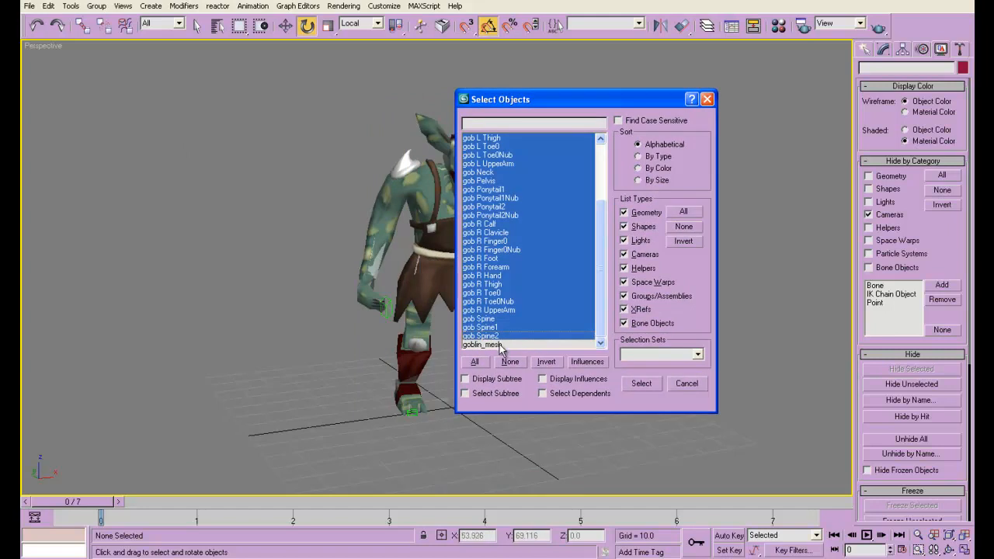
left_click(640, 382)
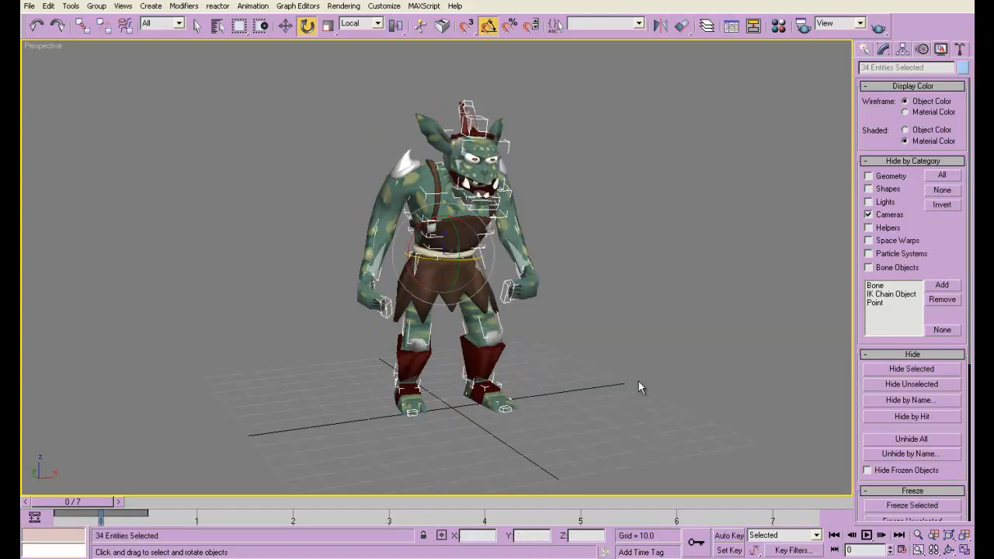
key("Delete")
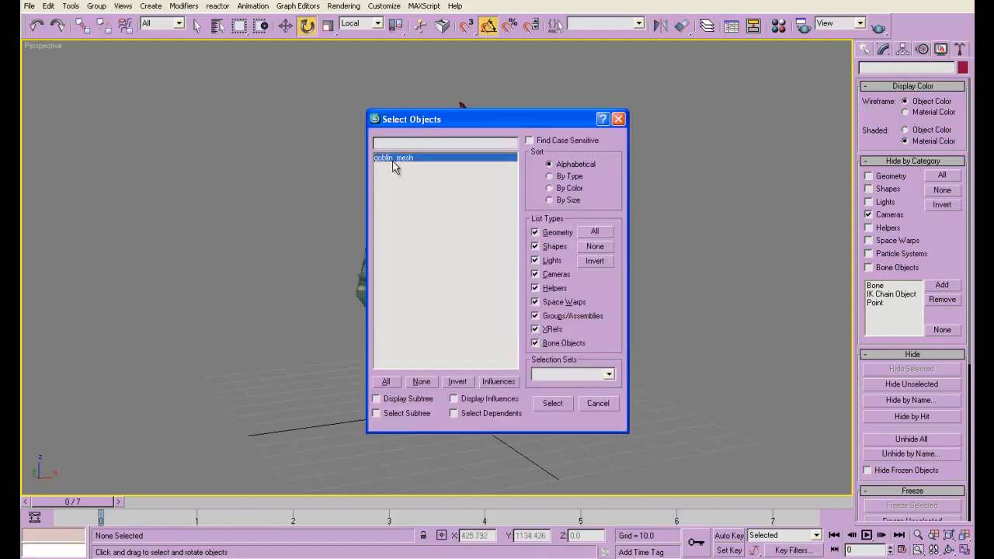
left_click(553, 404)
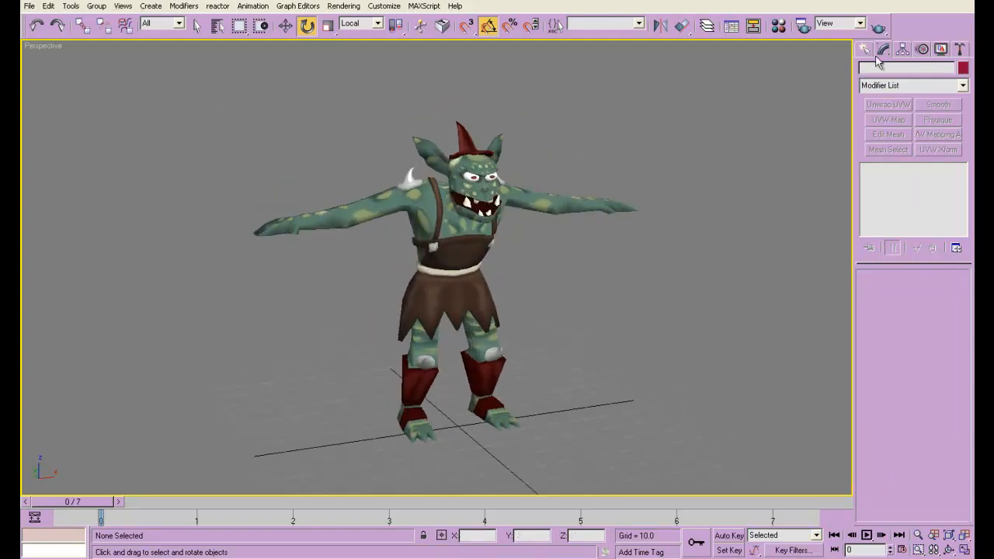
Step: Select the goblin mesh and show the Systems object types (Bones, Biped) in the Create panel
left_click(465, 249)
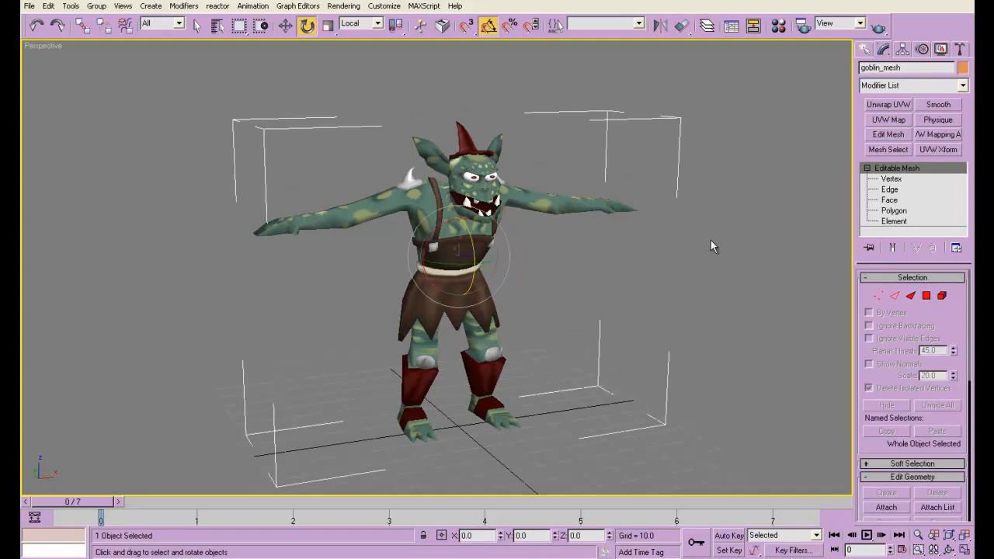
mouse_move(736, 268)
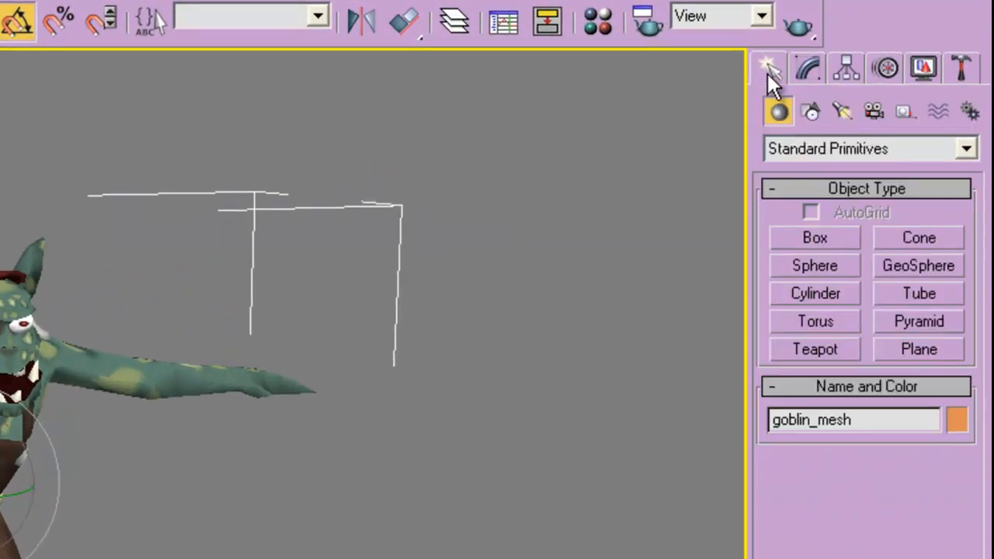
mouse_move(969, 110)
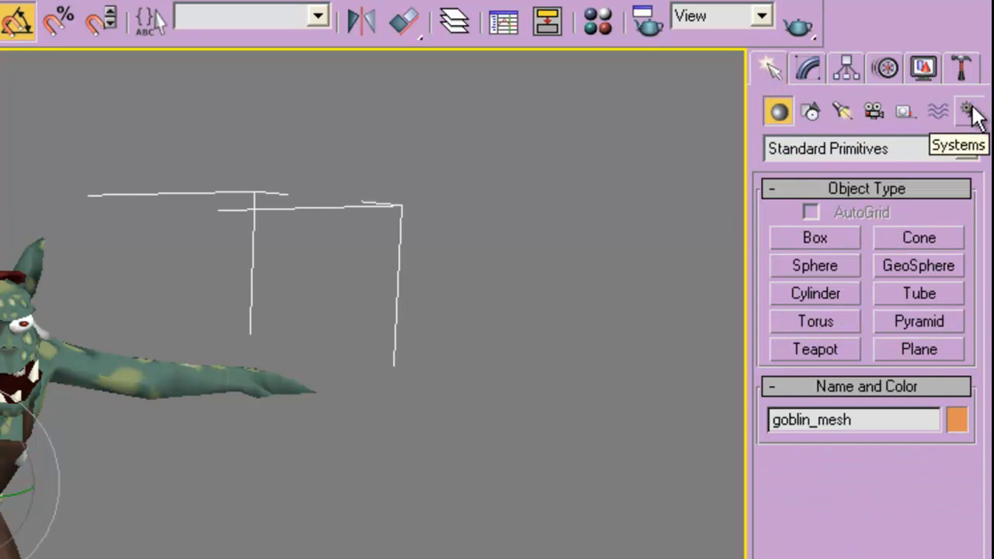
left_click(969, 110)
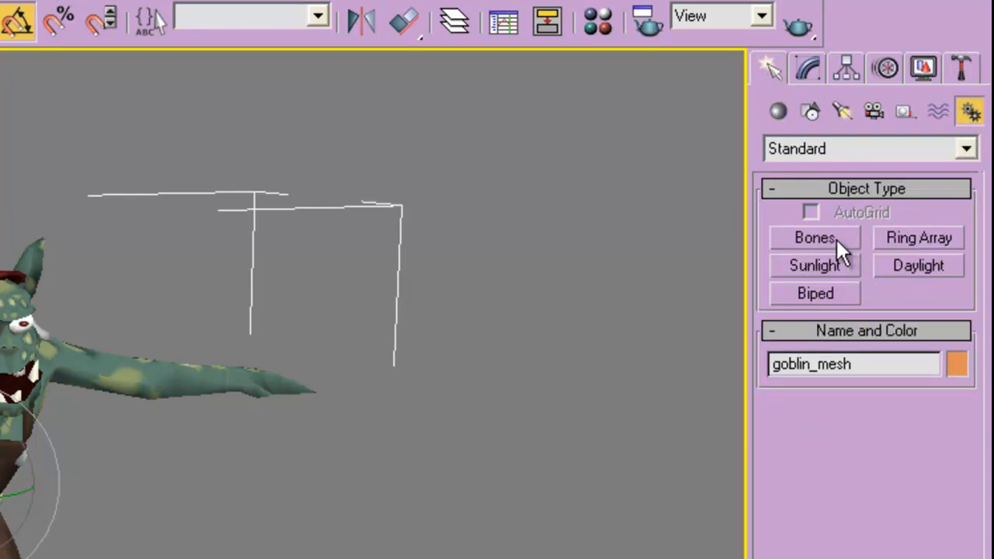
mouse_move(820, 303)
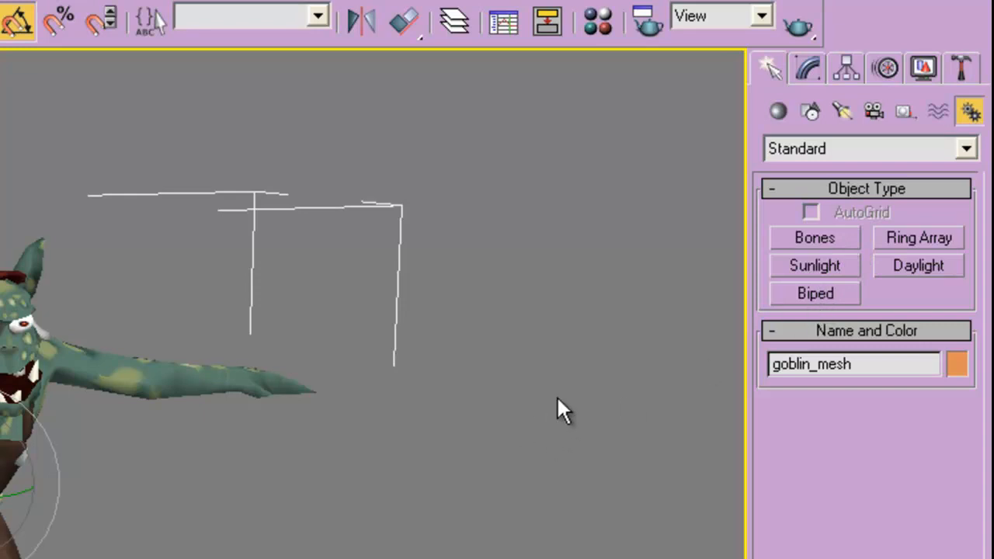
mouse_move(559, 434)
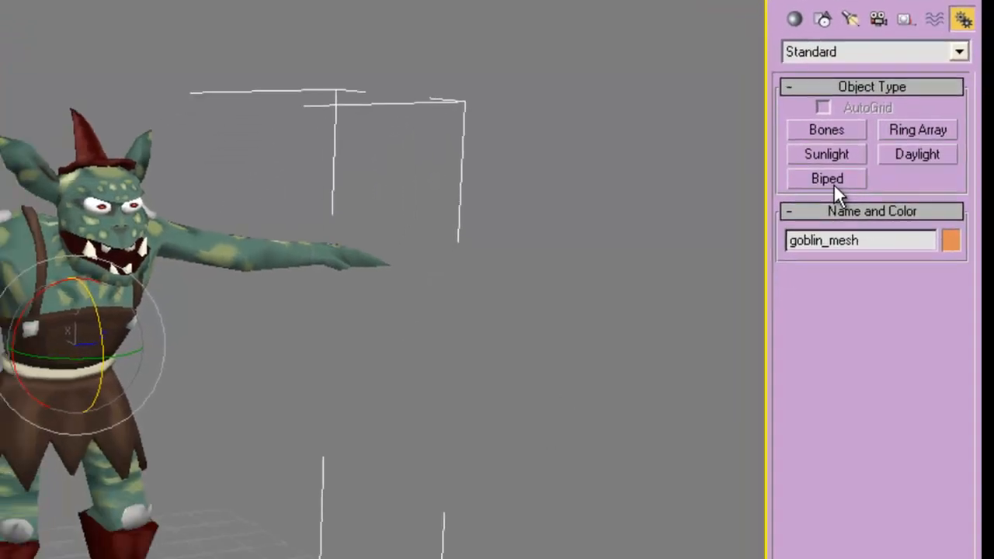
Step: Create a trial biped beside the goblin and cycle its body type through female and other options
left_click(825, 178)
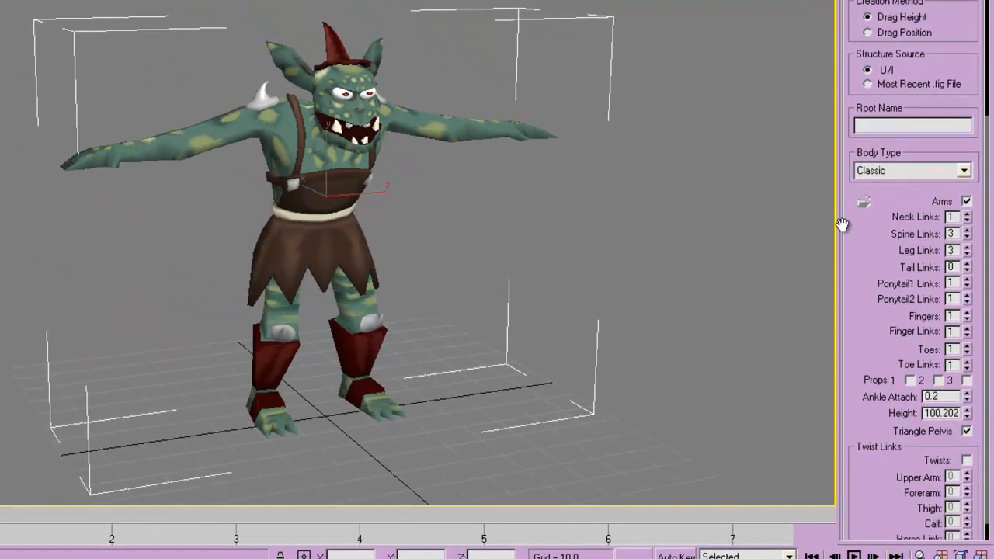
scroll("down", 3)
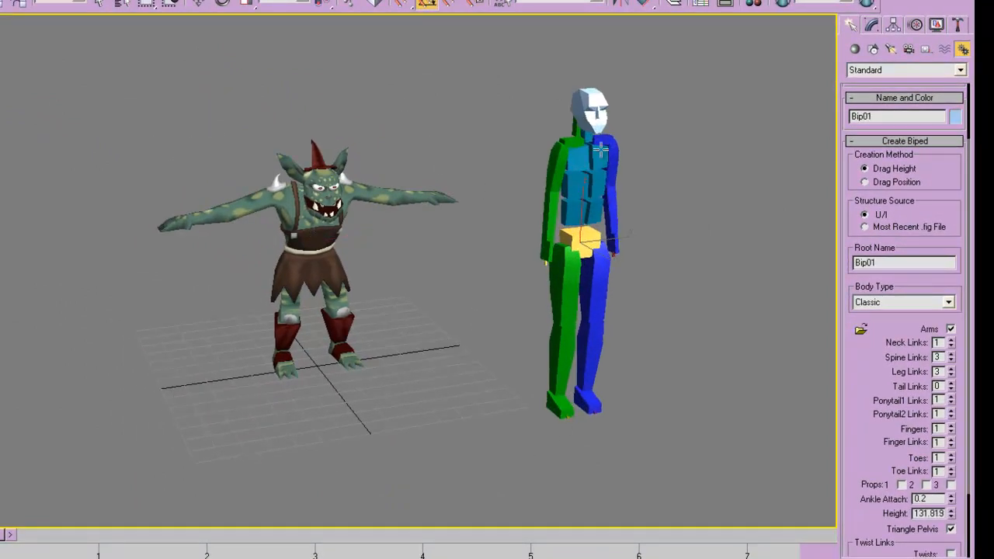
mouse_move(860, 314)
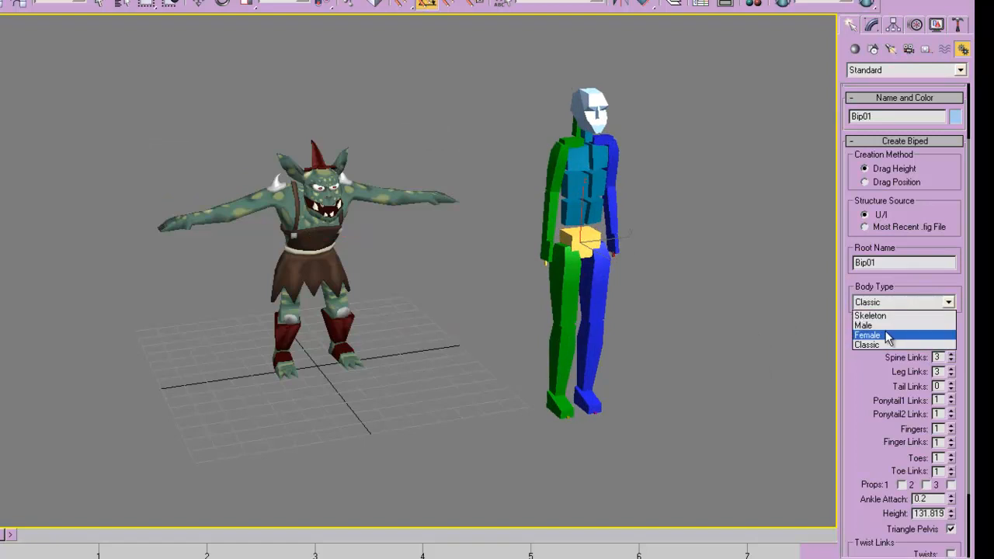
left_click(866, 335)
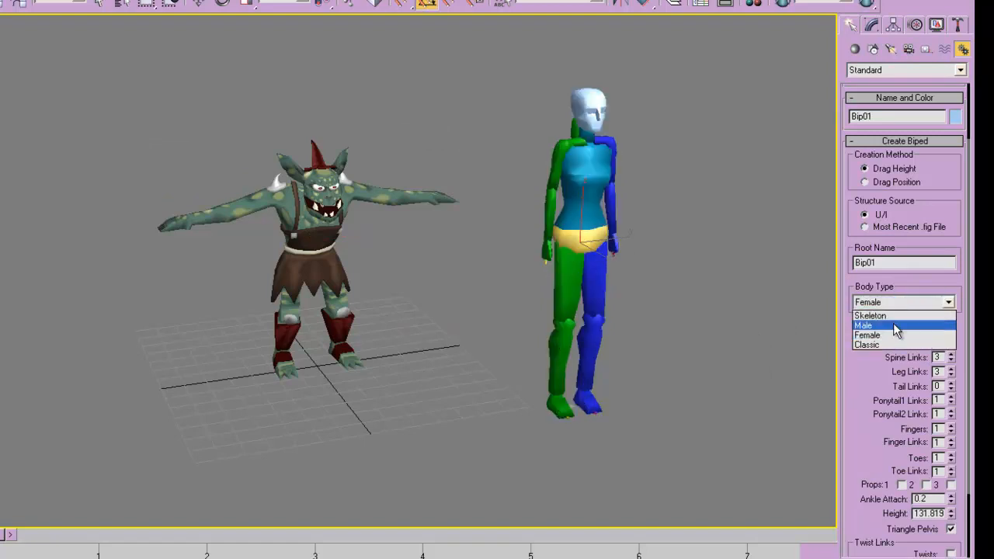
left_click(870, 316)
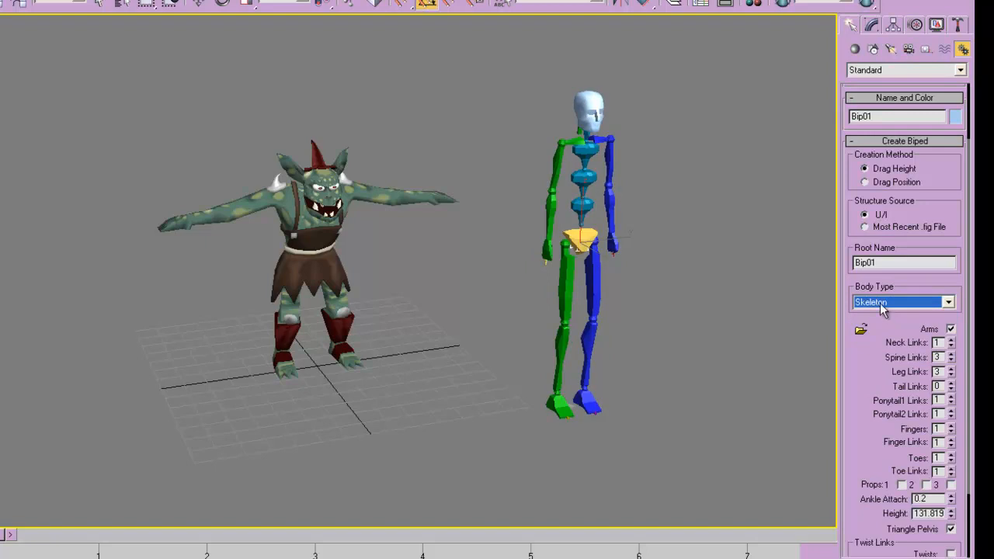
left_click(900, 301)
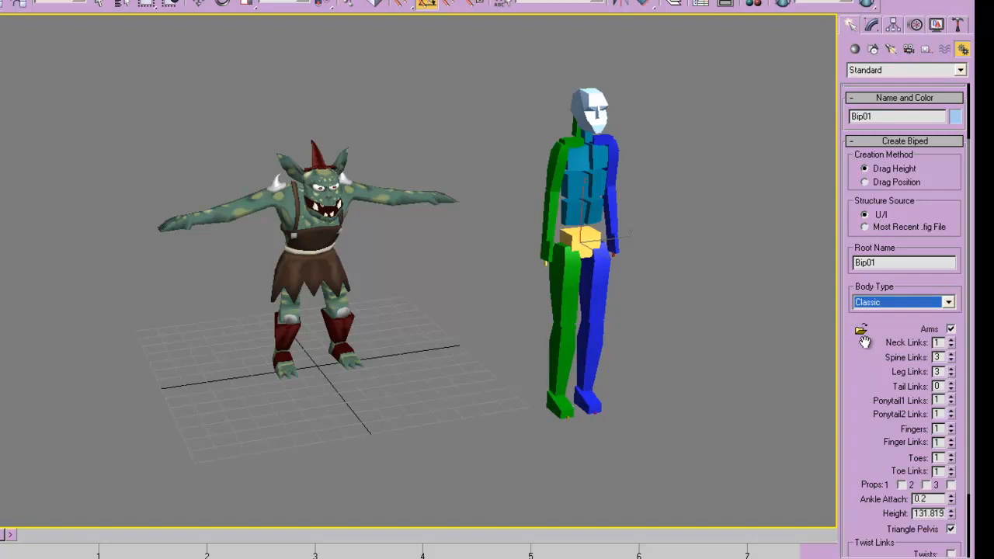
mouse_move(900, 286)
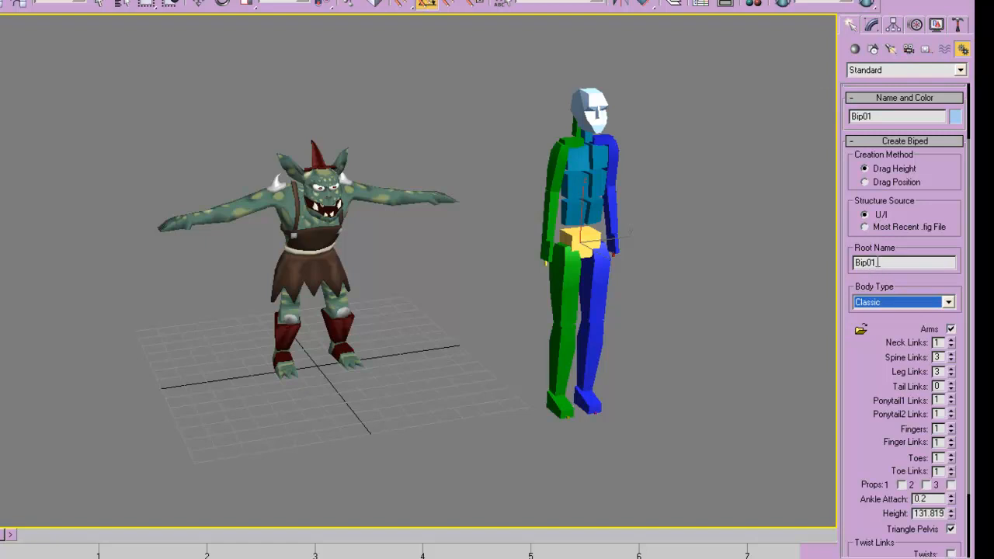
Step: Select the trial Bip01 biped and delete it so only the goblin remains
triple_click(904, 263)
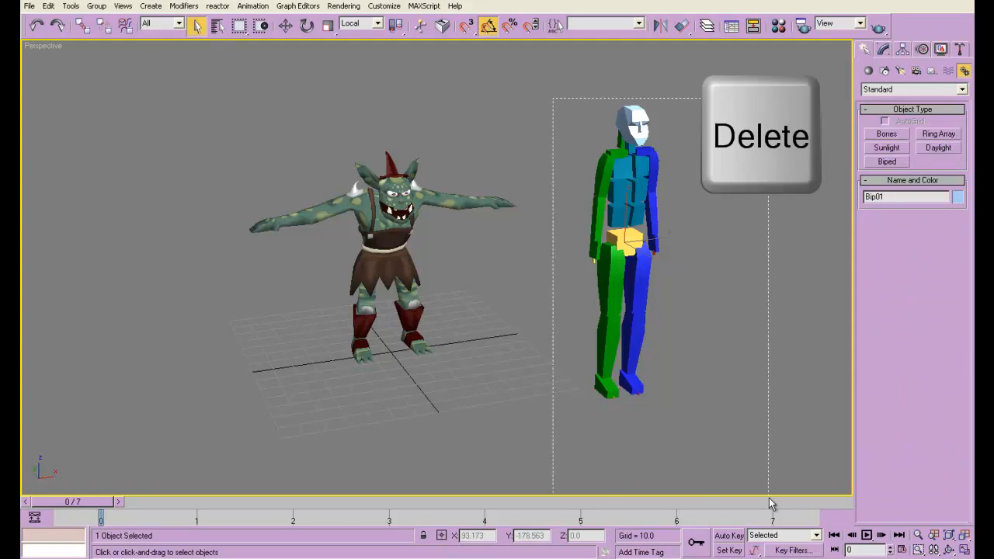
key("Delete")
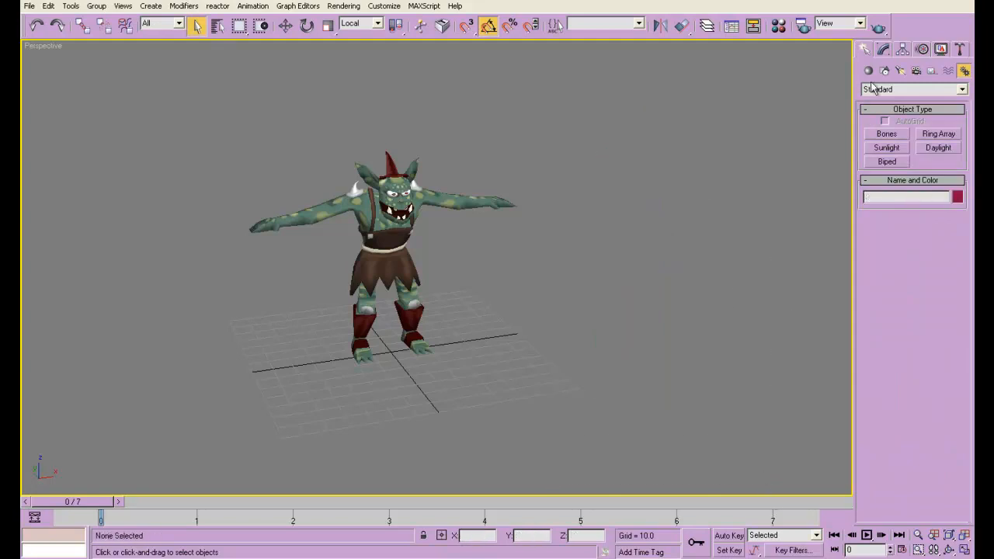
Step: Switch to Front view and review the Biped structure settings for arms, neck, spine and leg links
left_click(885, 162)
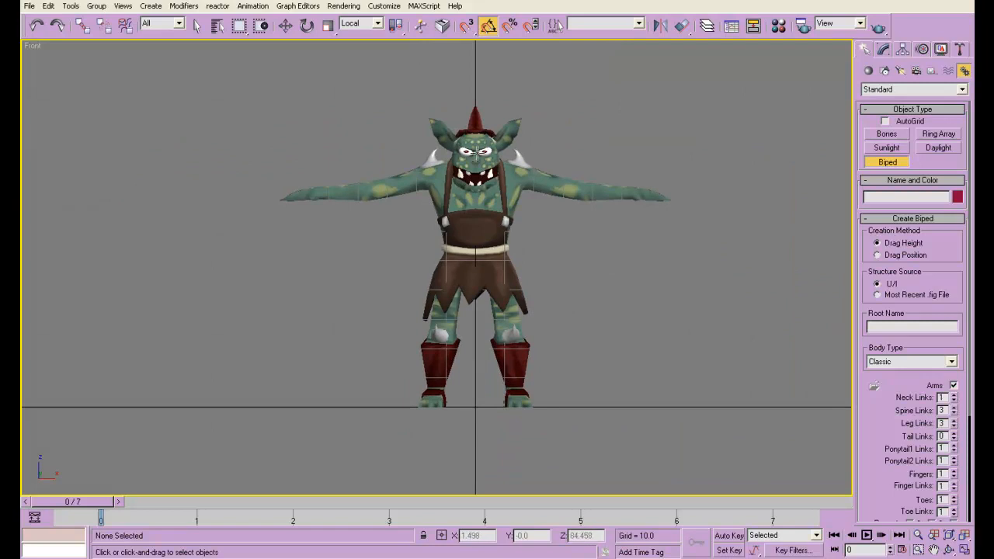
mouse_move(559, 180)
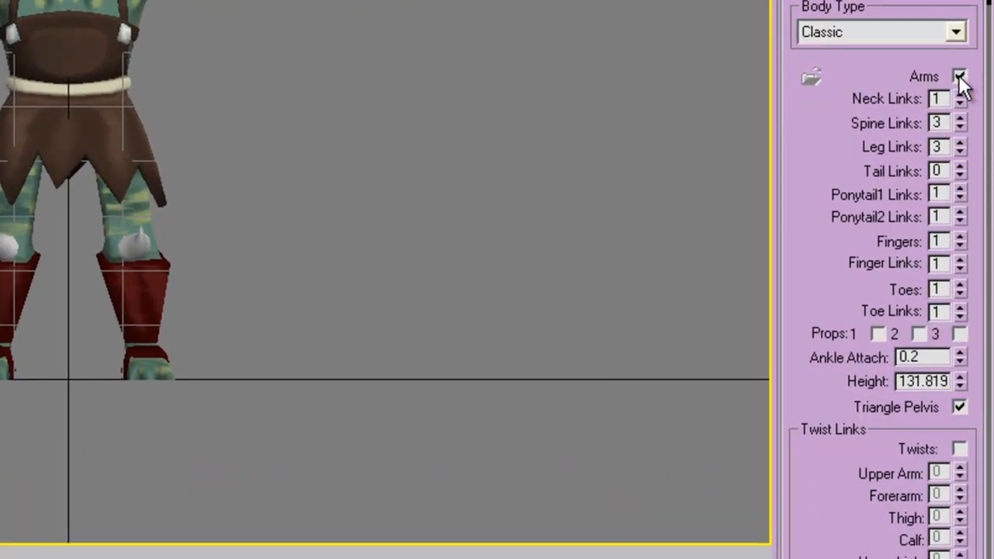
left_click(959, 75)
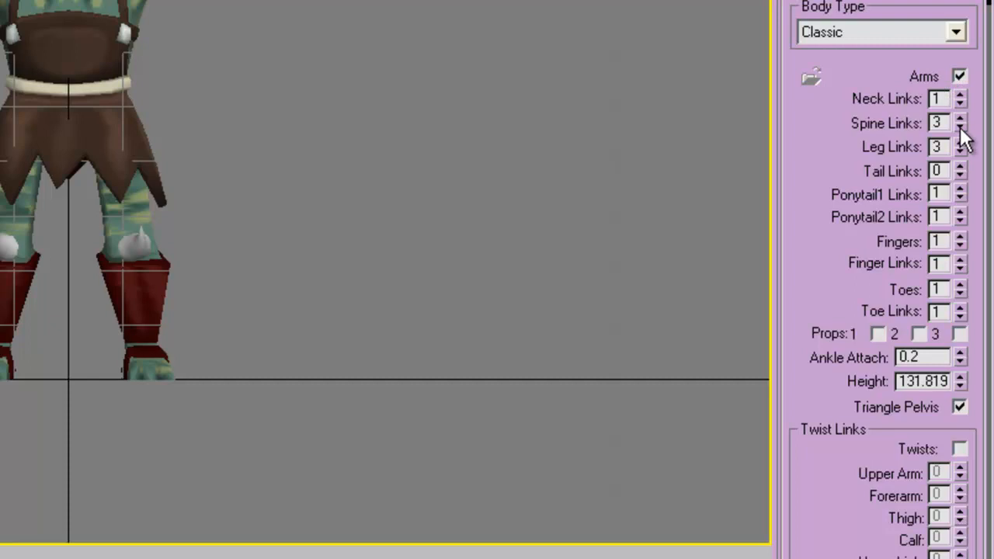
mouse_move(913, 133)
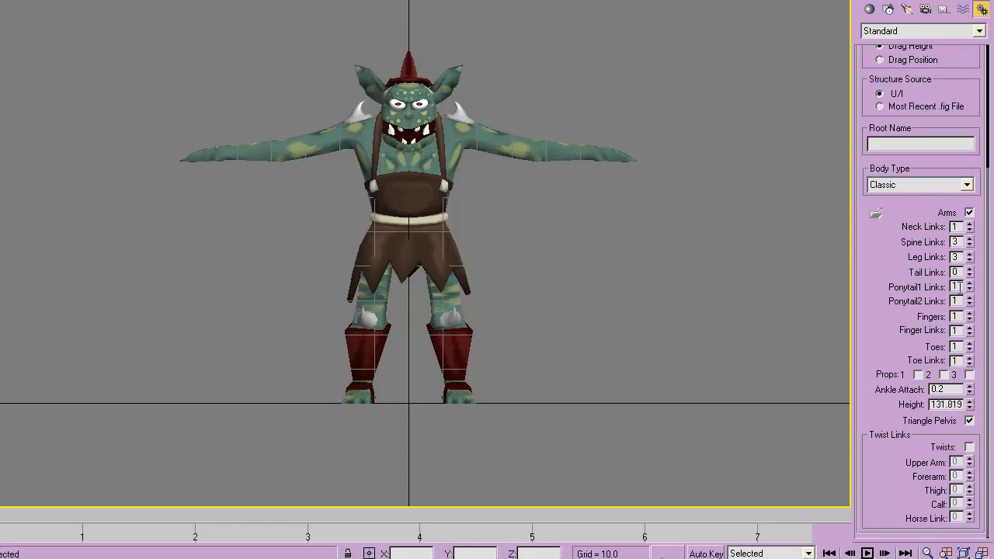
mouse_move(962, 292)
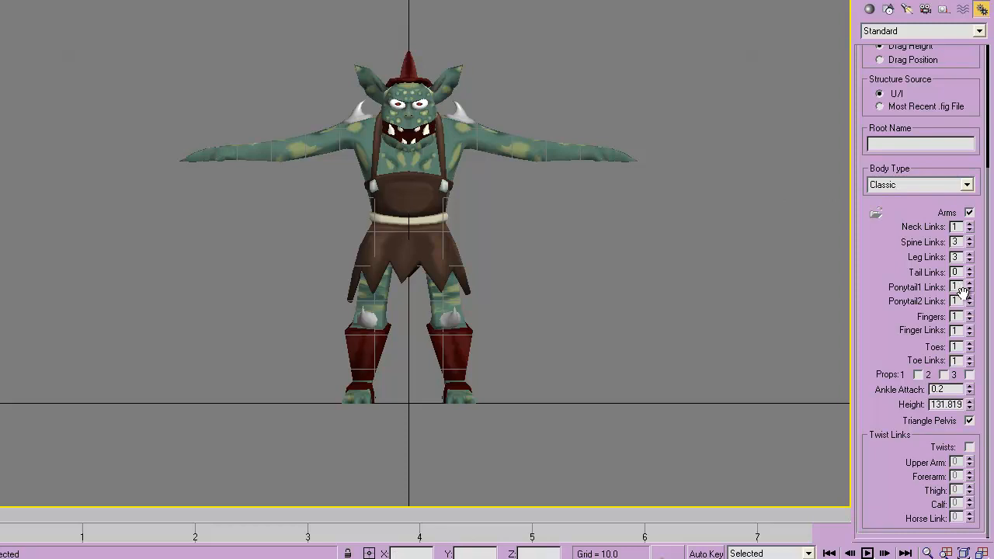
left_click(969, 303)
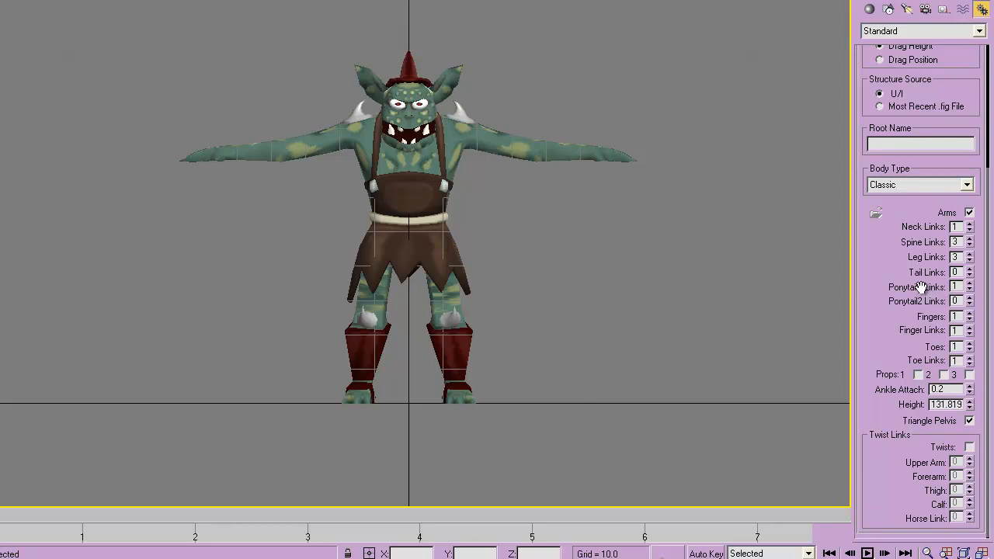
mouse_move(919, 287)
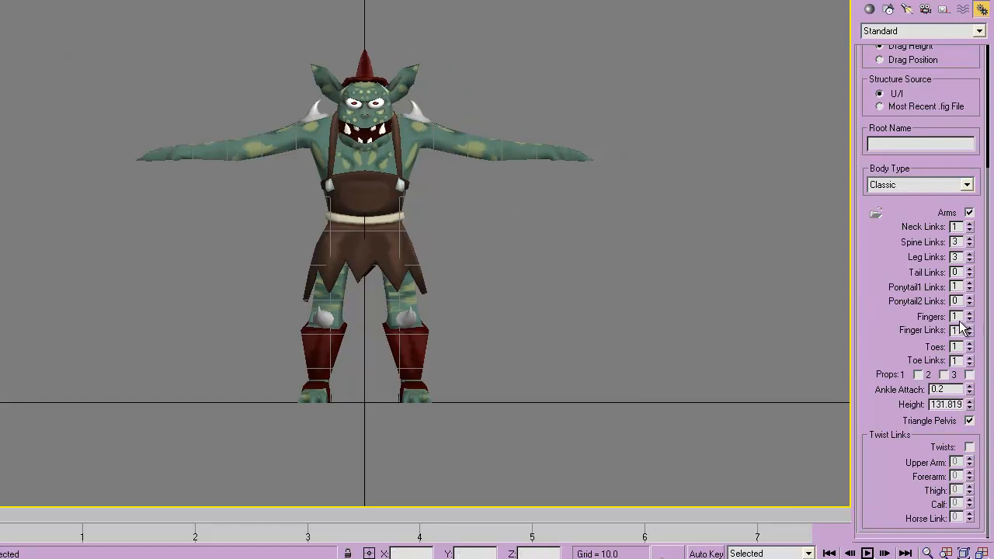
Step: Return to perspective and orbit around the goblin to inspect it
key("p")
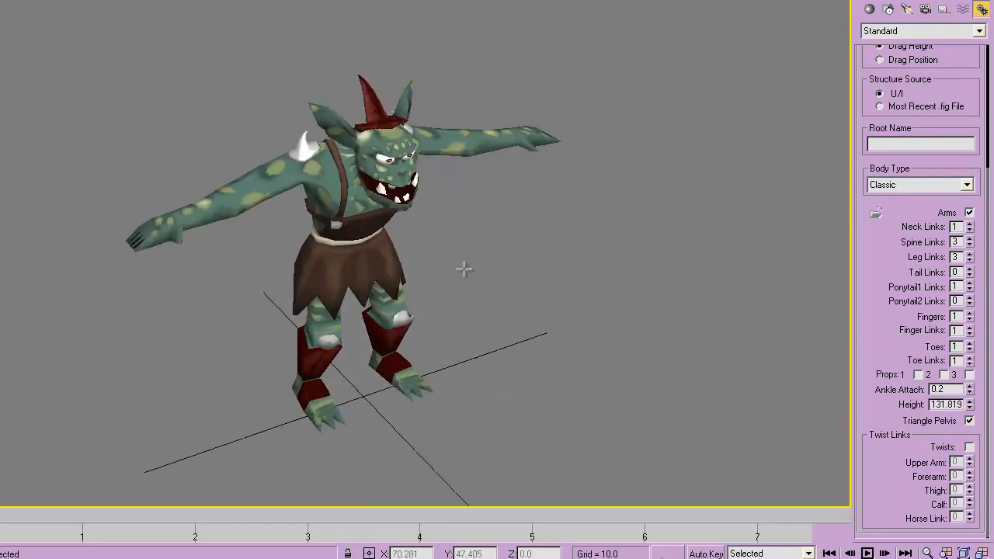
left_click_drag(463, 270, 506, 291)
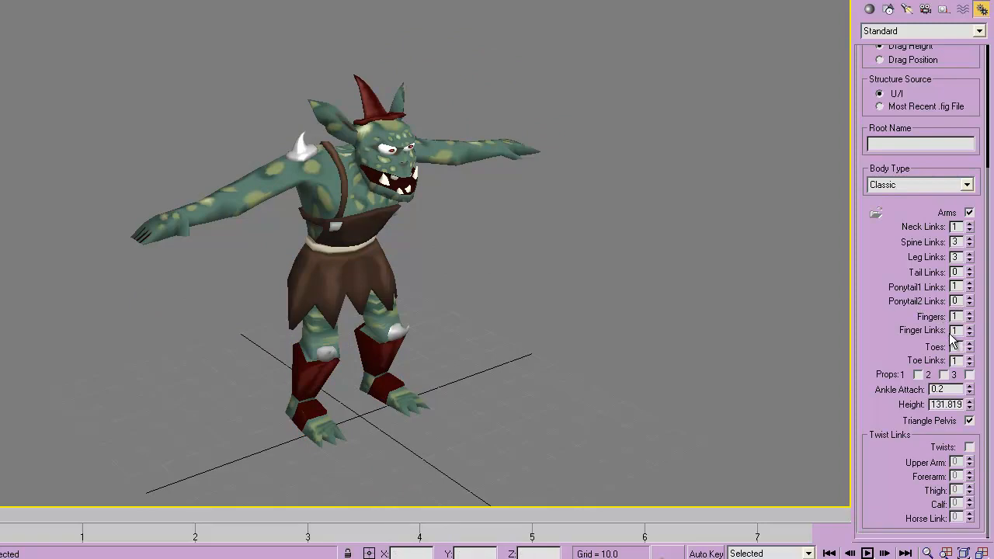
mouse_move(447, 287)
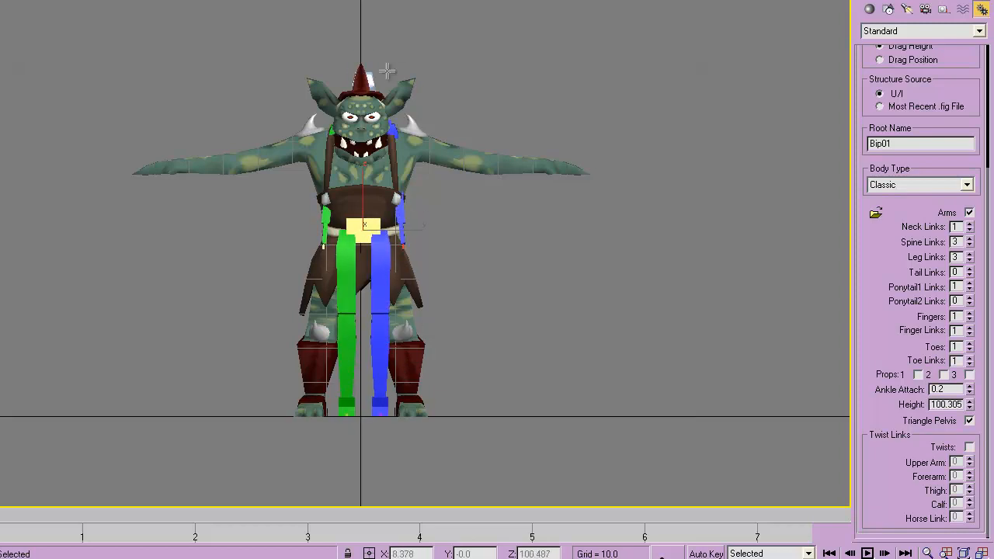
Step: Rename the new biped's root to 'gob' and bring up its motion controls
left_click(919, 142)
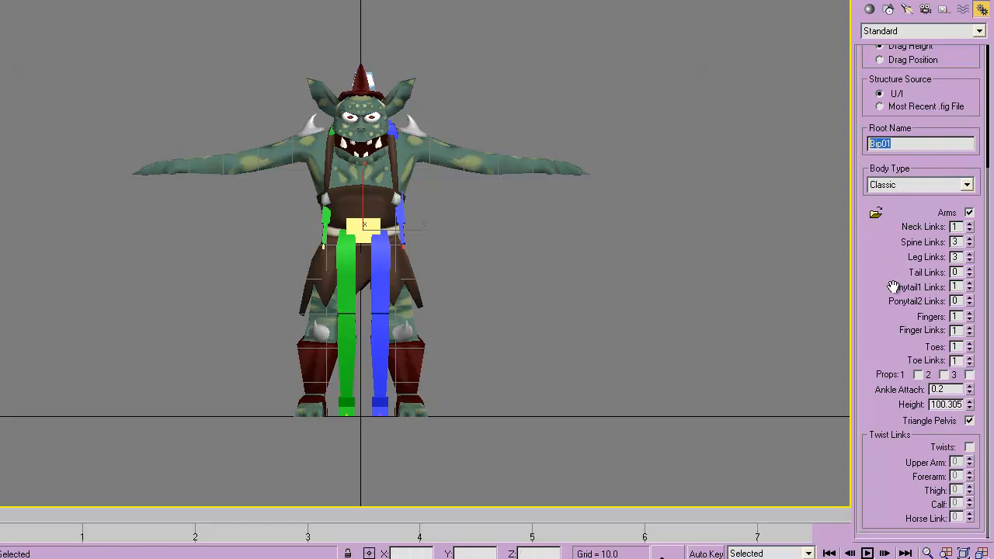
type("gob")
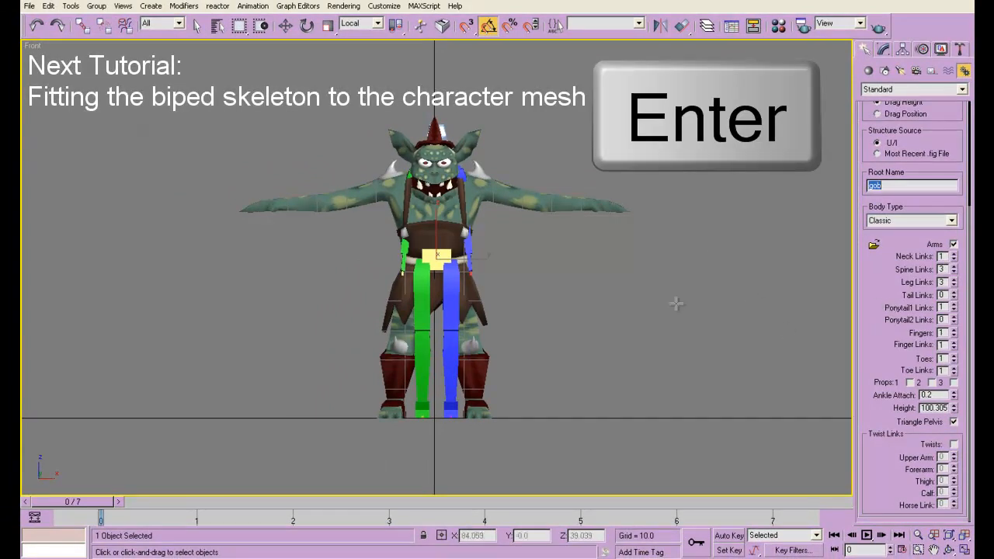
left_click(881, 48)
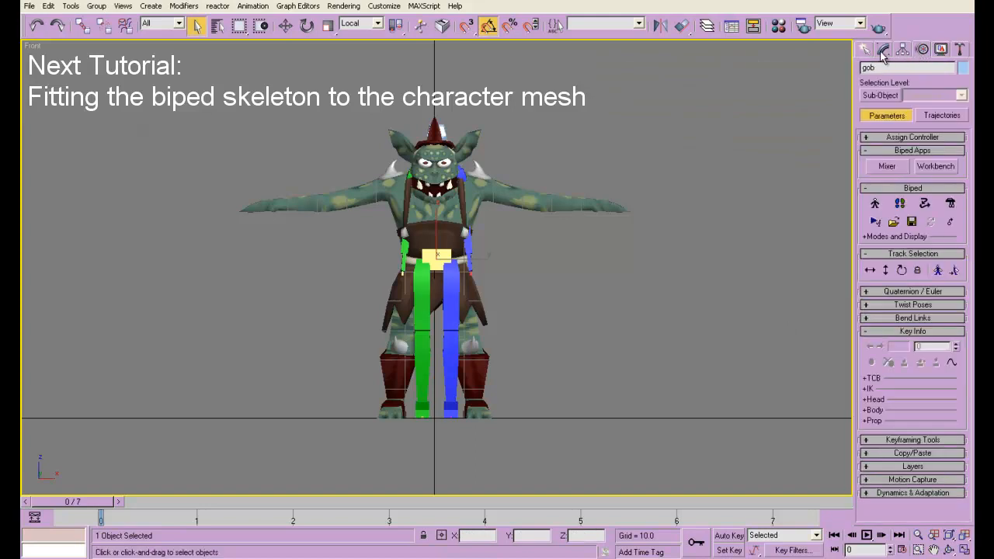